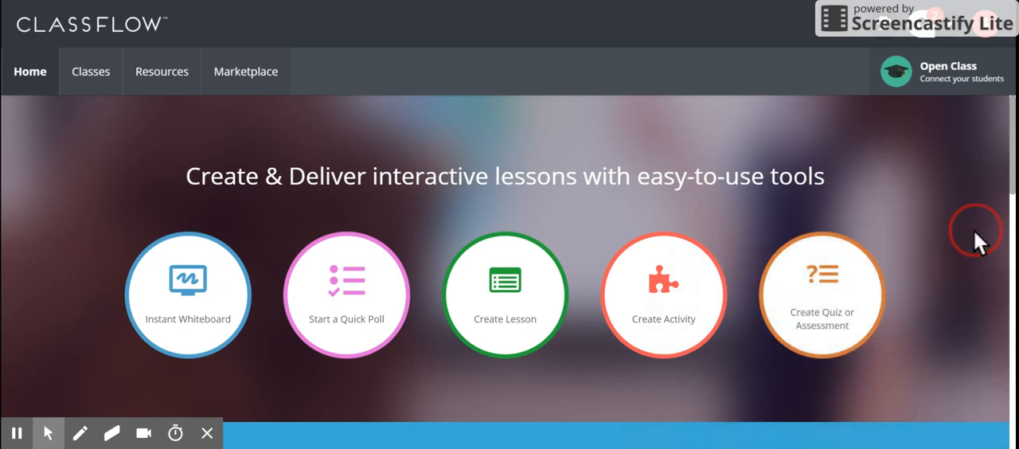
pyautogui.moveTo(977, 254)
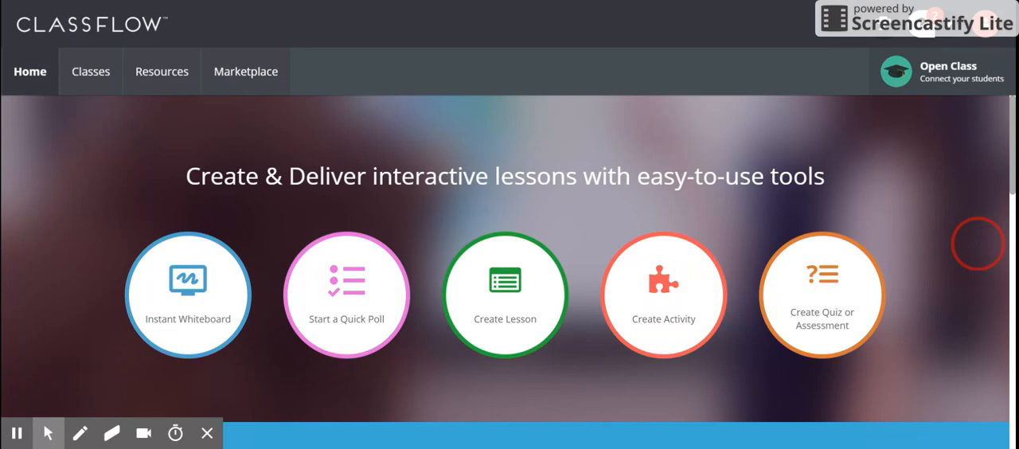
pyautogui.moveTo(919, 36)
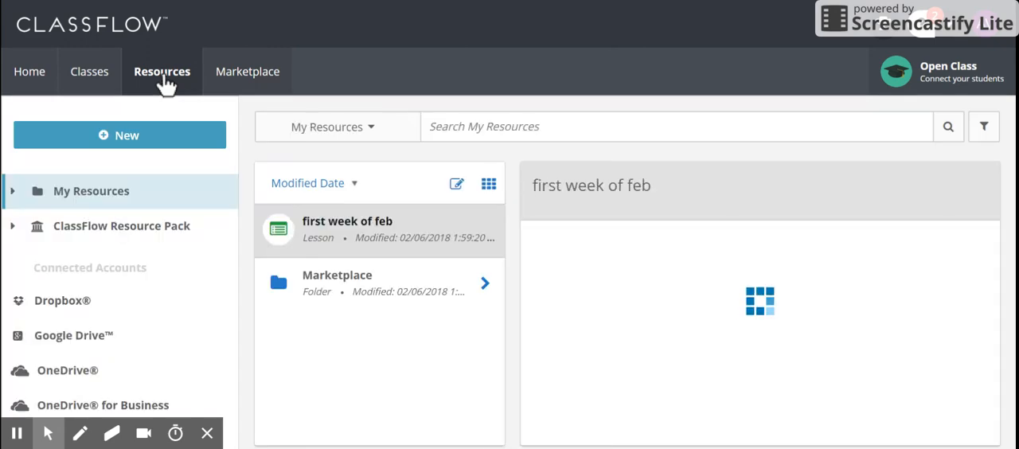
pyautogui.moveTo(144, 147)
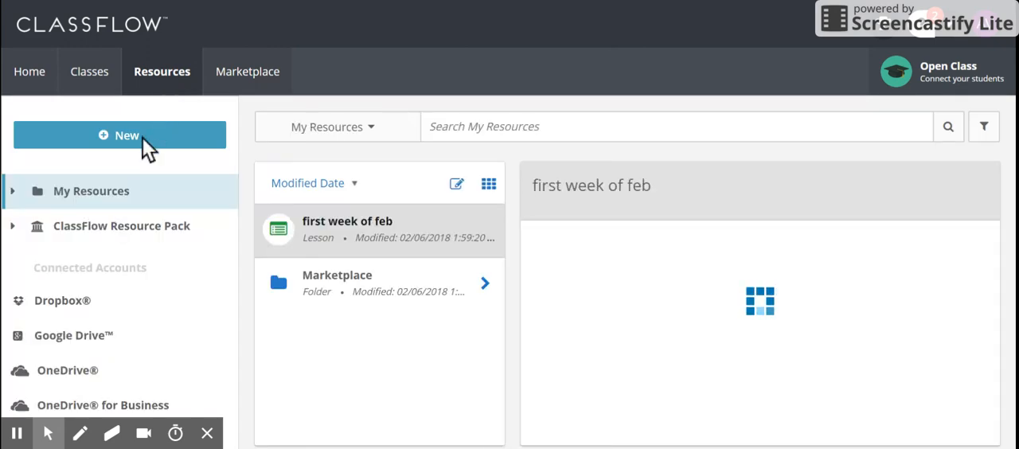
# Step: Start a new resource upload for 'maker of the metaphor images.4.notebook'
pyautogui.click(119, 134)
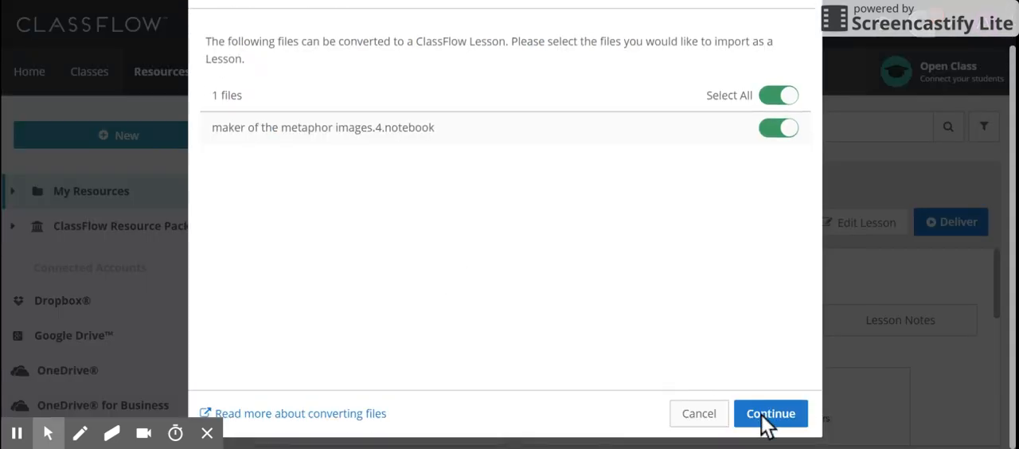
pyautogui.moveTo(420, 79)
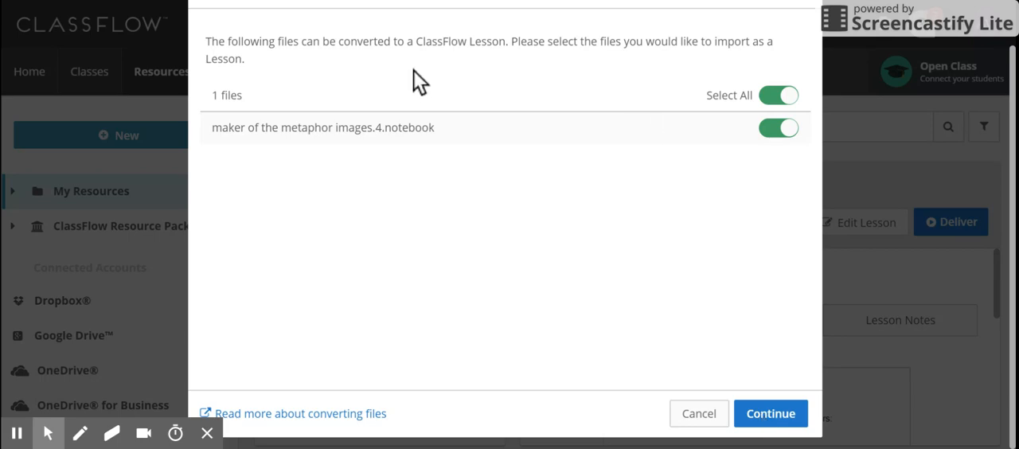
pyautogui.moveTo(581, 92)
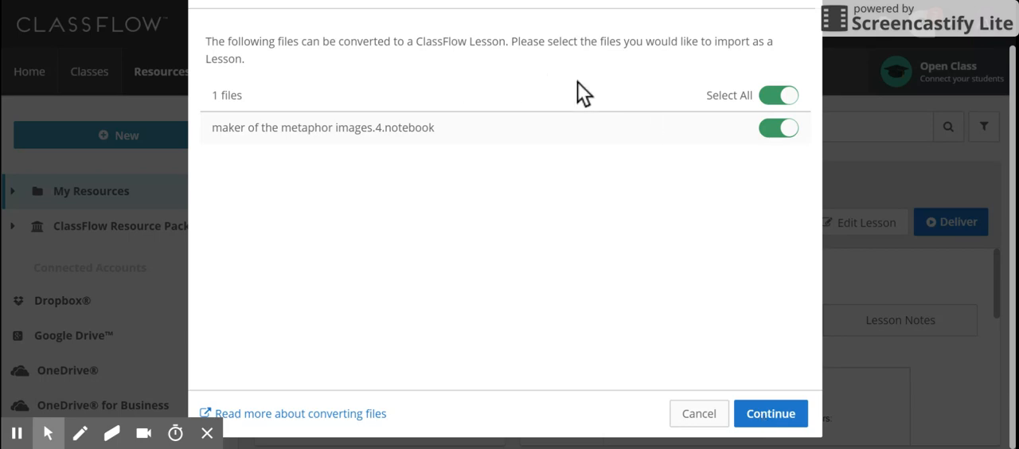
pyautogui.moveTo(438, 128)
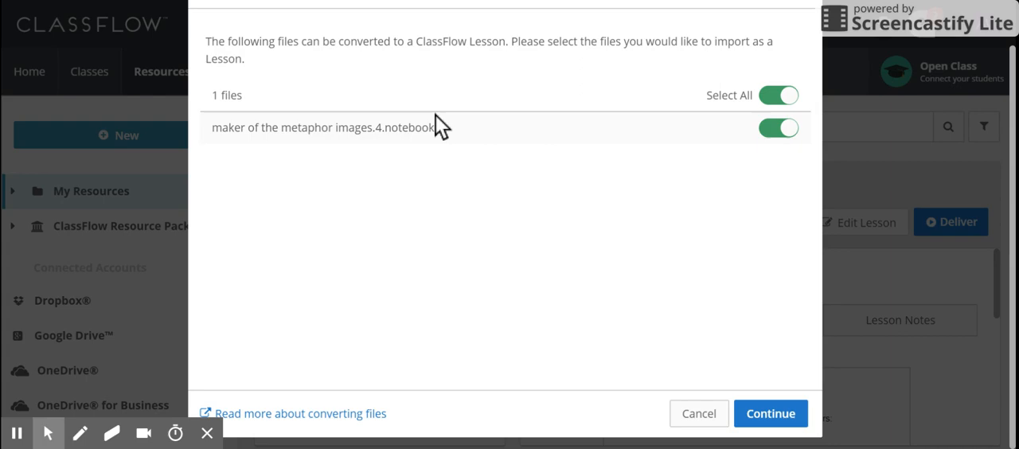
pyautogui.moveTo(770, 413)
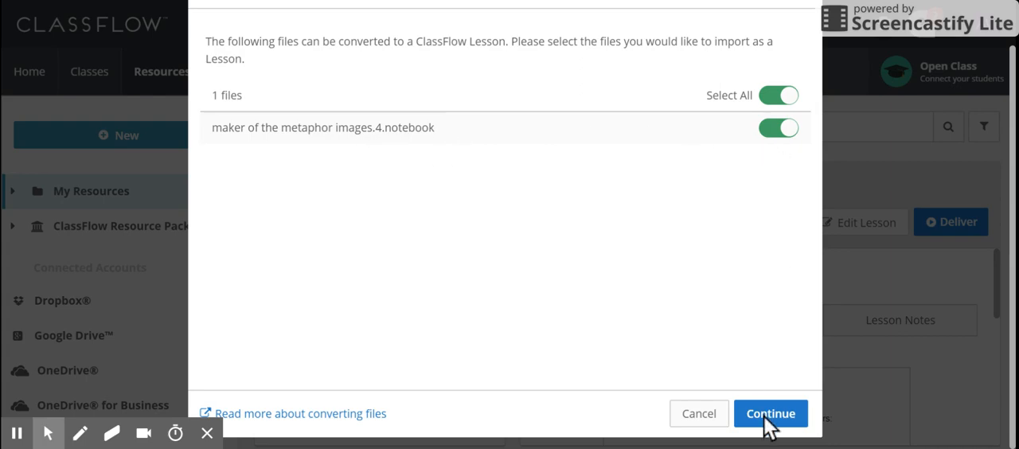
# Step: Confirm converting the notebook file into a ClassFlow lesson
pyautogui.click(770, 413)
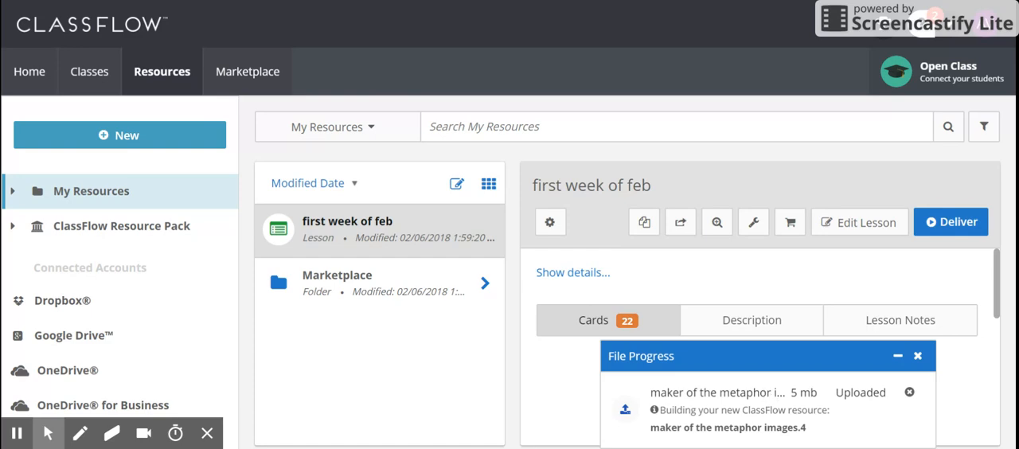
pyautogui.moveTo(659, 359)
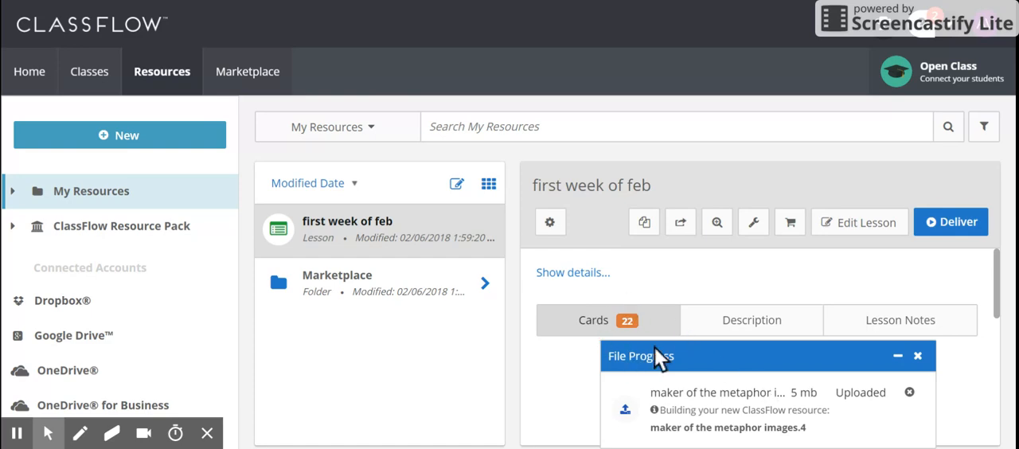
pyautogui.moveTo(629, 360)
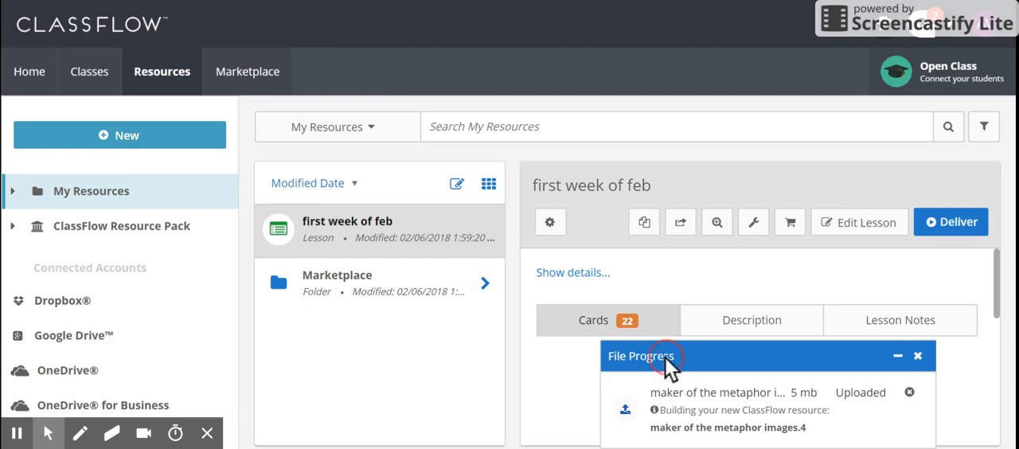
pyautogui.moveTo(378, 221)
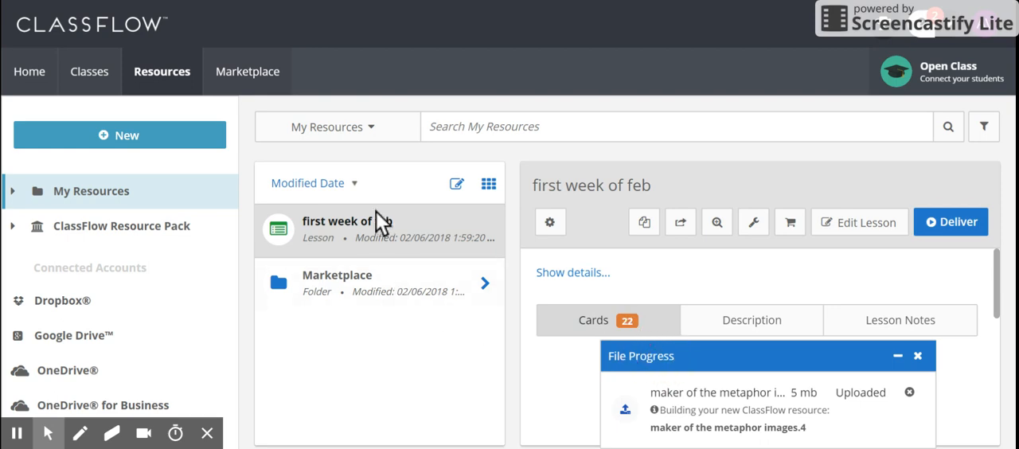
pyautogui.moveTo(387, 167)
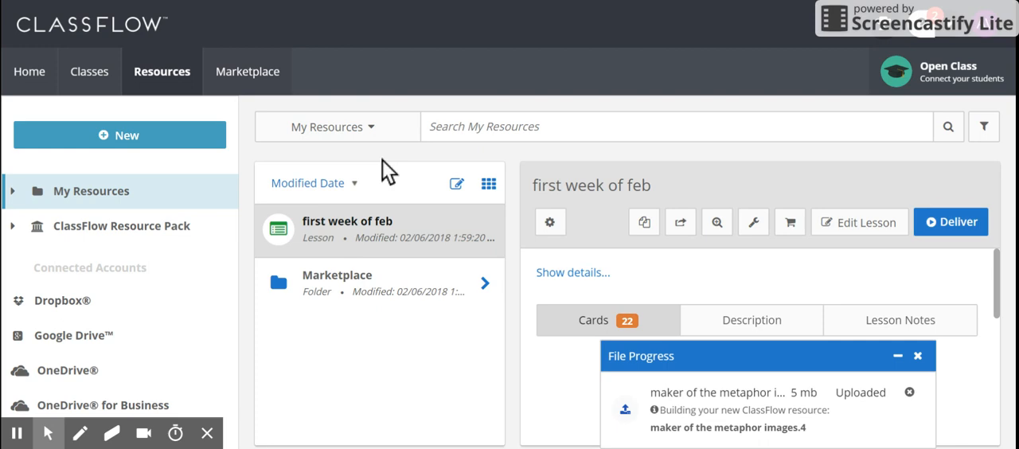
pyautogui.moveTo(378, 137)
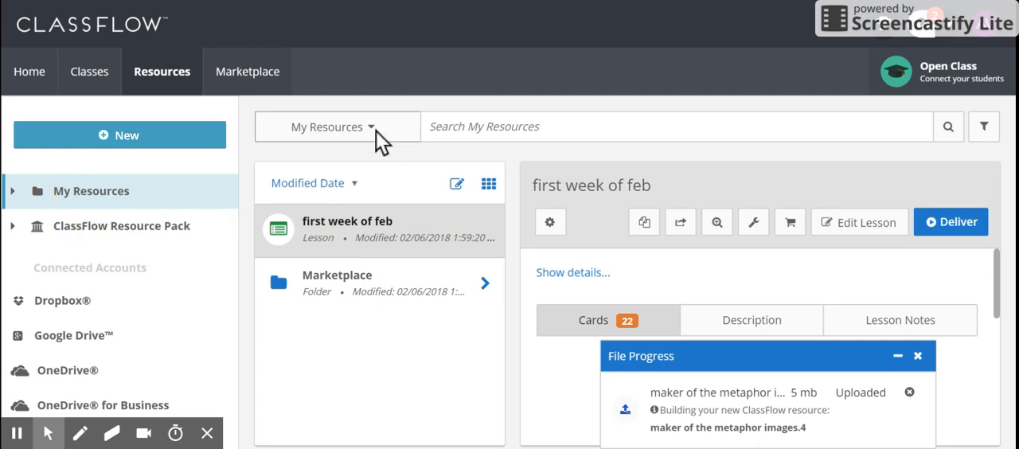
pyautogui.moveTo(820, 301)
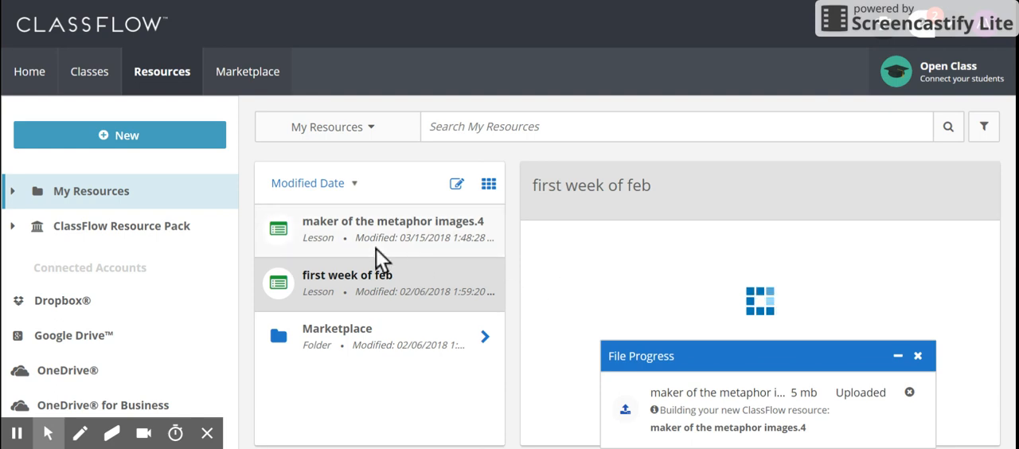
# Step: View details of the converted lesson, then of the 'first week of feb' lesson
pyautogui.click(391, 221)
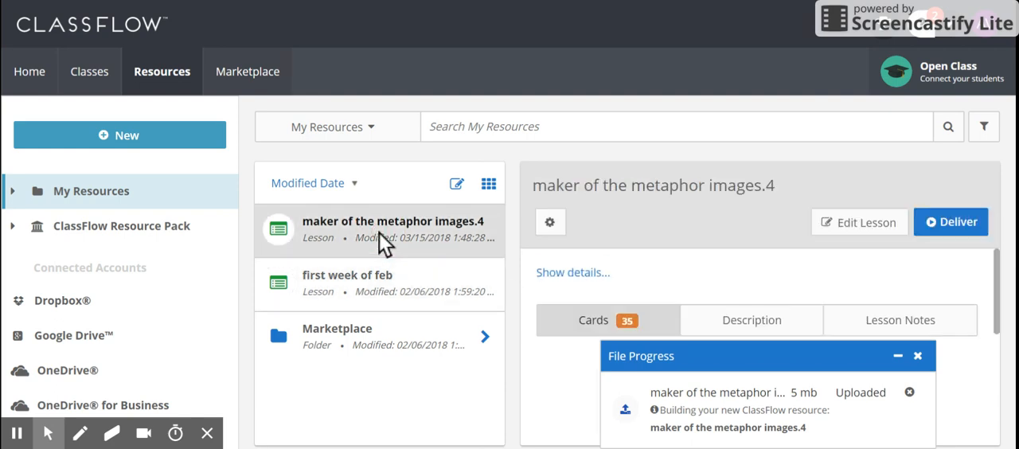
pyautogui.click(348, 282)
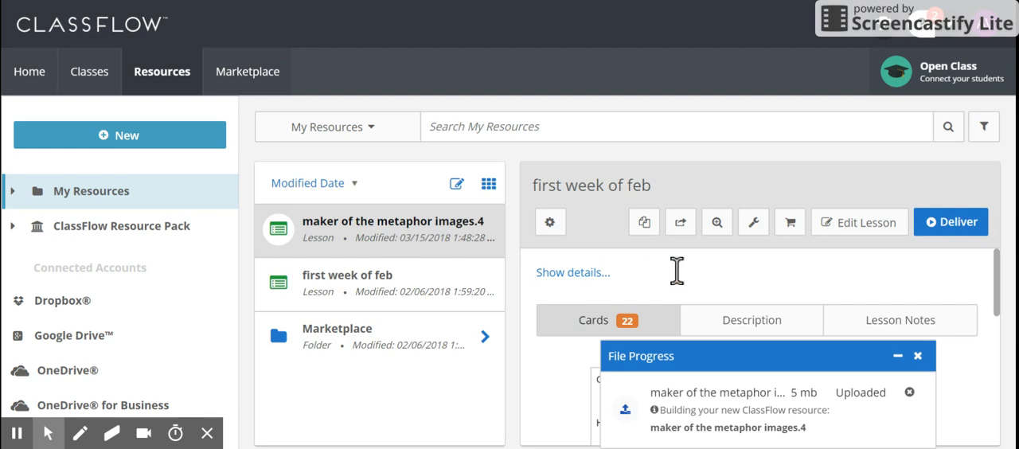
pyautogui.moveTo(716, 221)
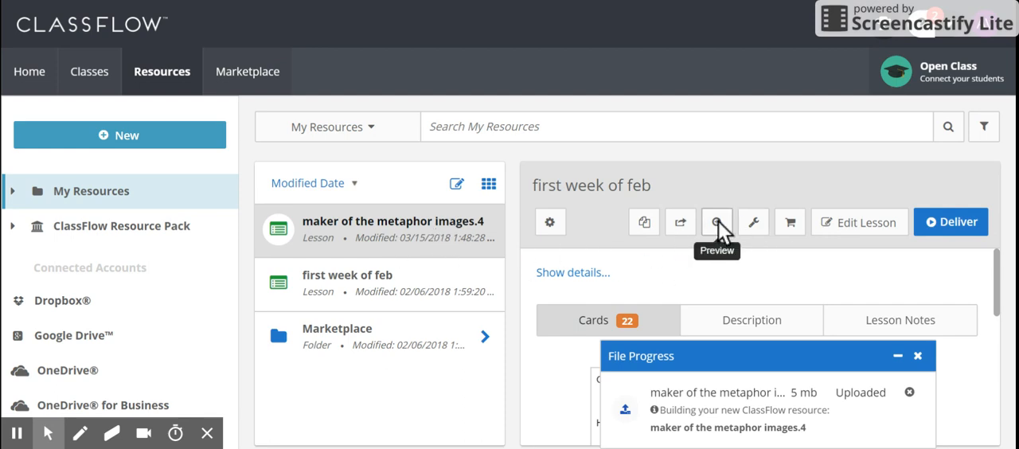
pyautogui.moveTo(681, 222)
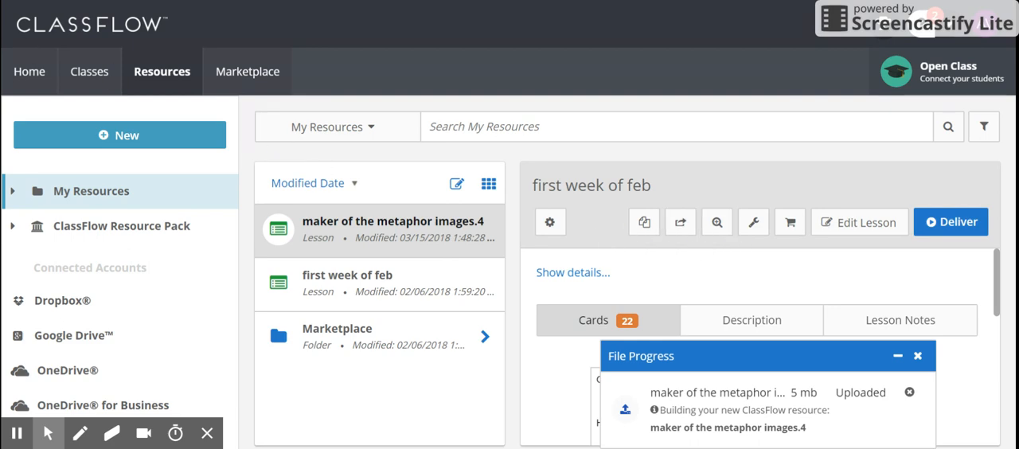
pyautogui.moveTo(644, 222)
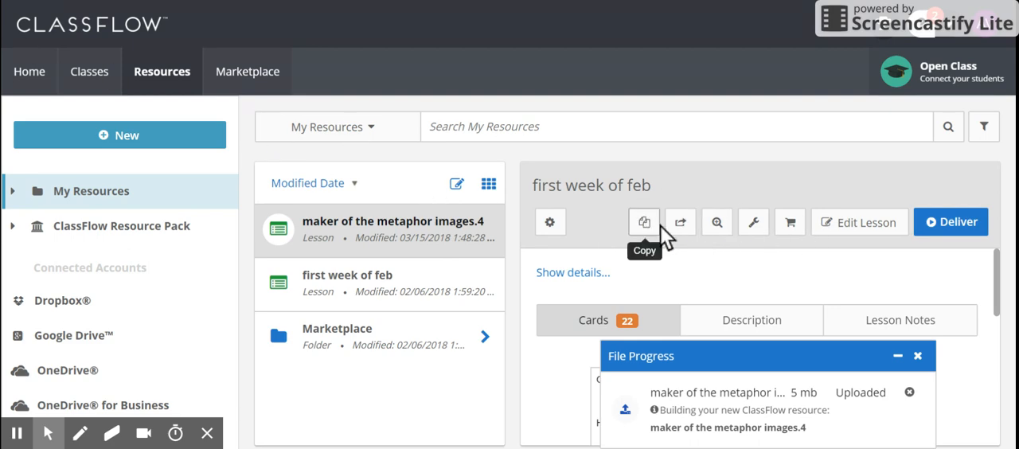
pyautogui.moveTo(387, 254)
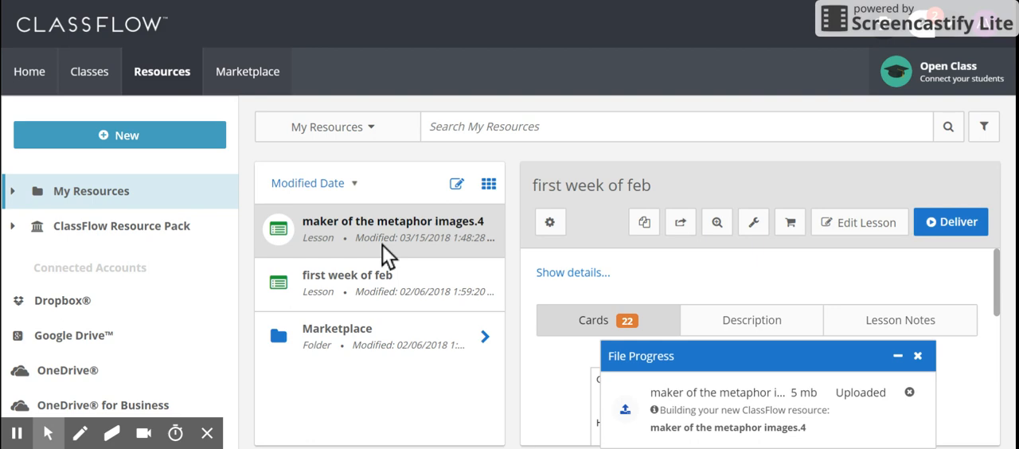
pyautogui.moveTo(716, 222)
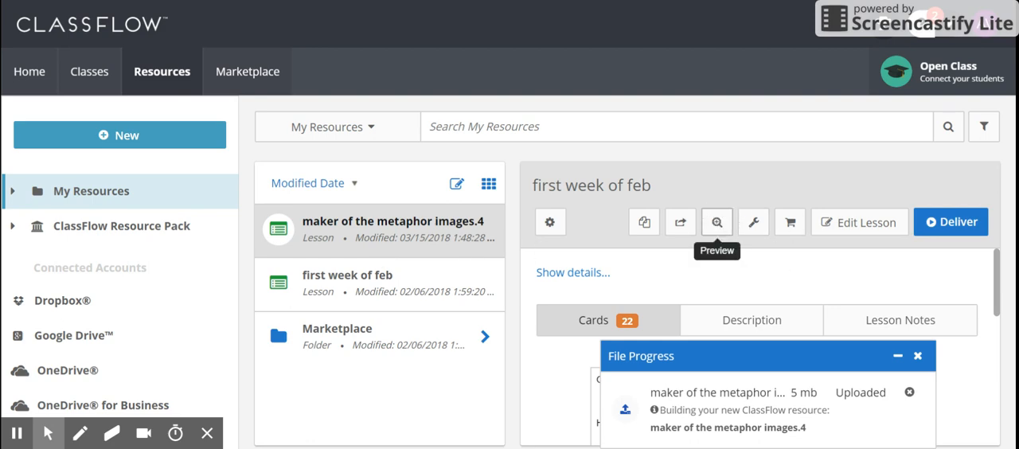
pyautogui.moveTo(747, 274)
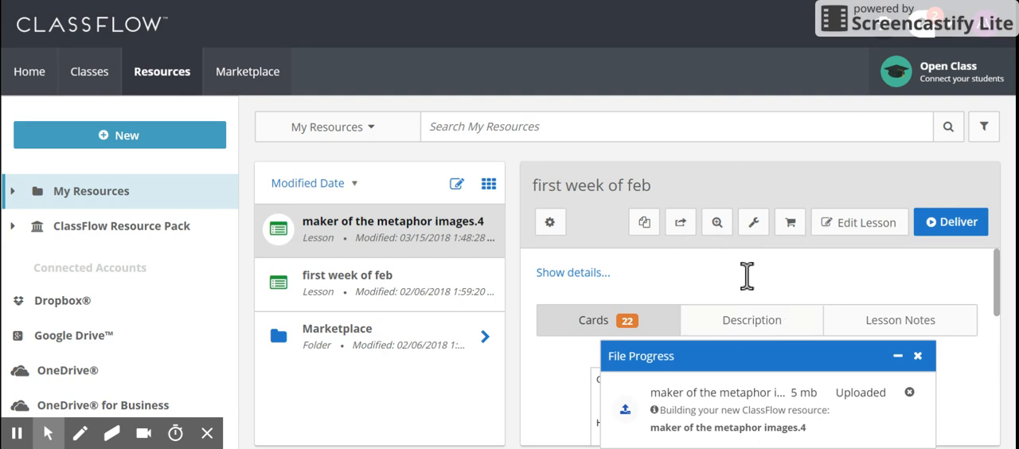
pyautogui.moveTo(824, 262)
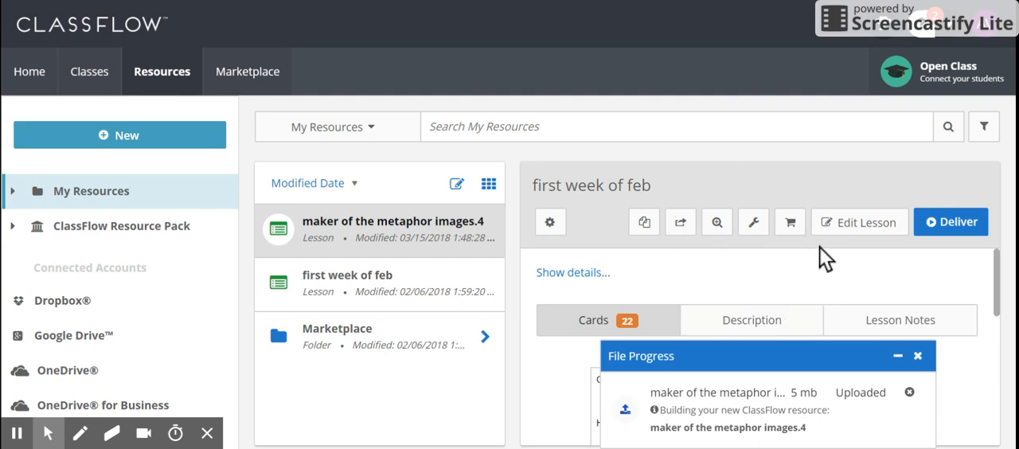
pyautogui.moveTo(661, 279)
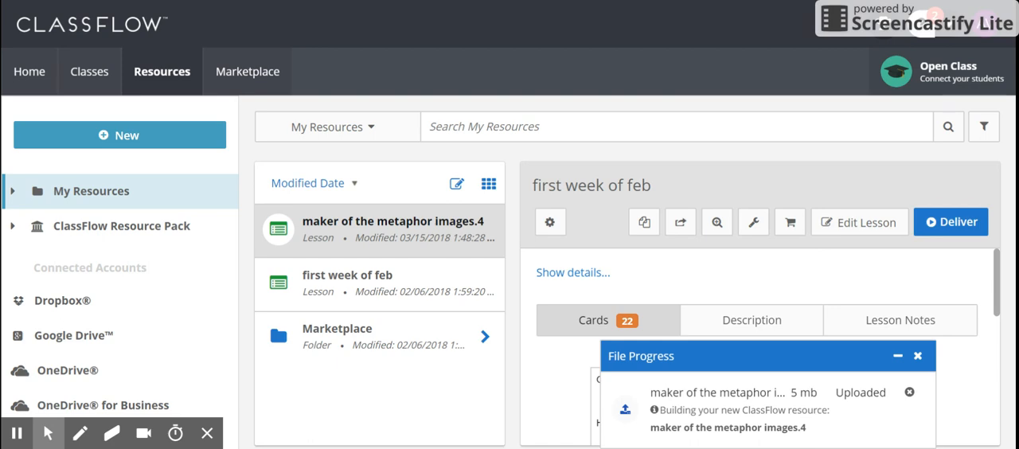
pyautogui.moveTo(858, 253)
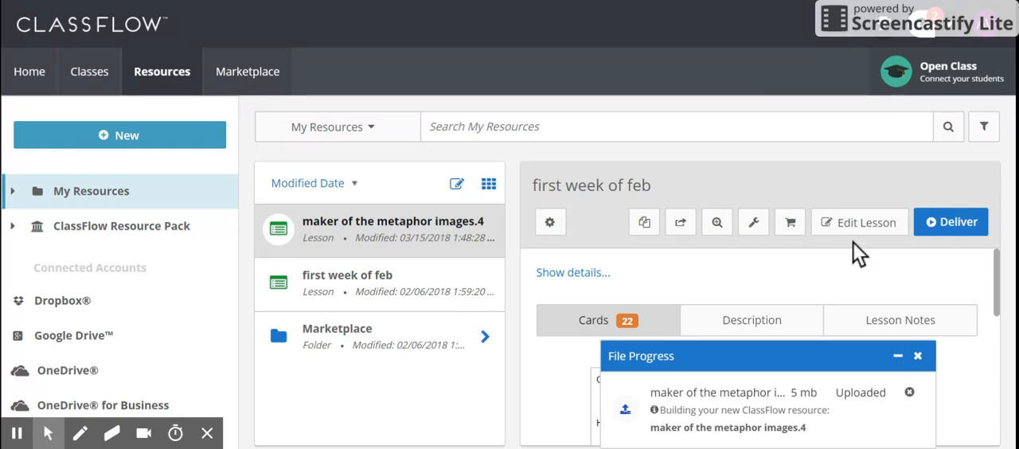
# Step: Open 'first week of feb' for editing, view card 4's exponent rules, and browse to card 15
pyautogui.click(859, 223)
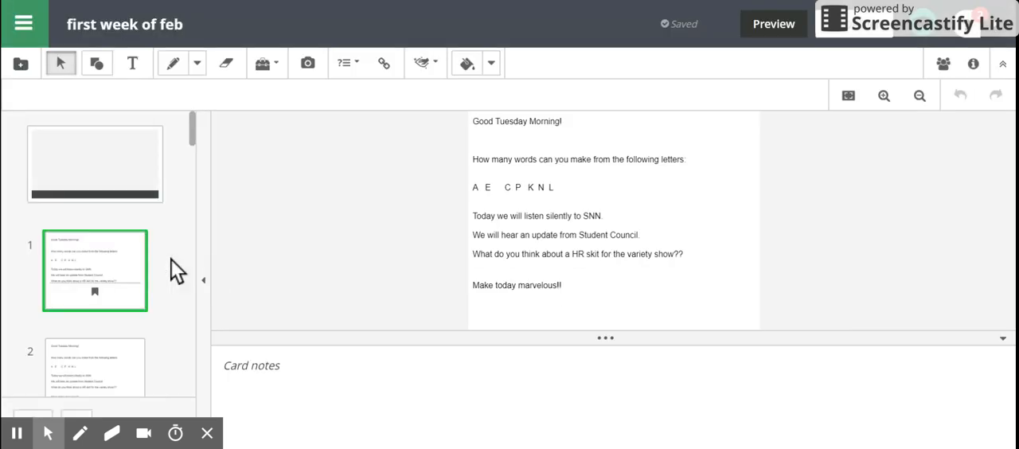
pyautogui.moveTo(96, 261)
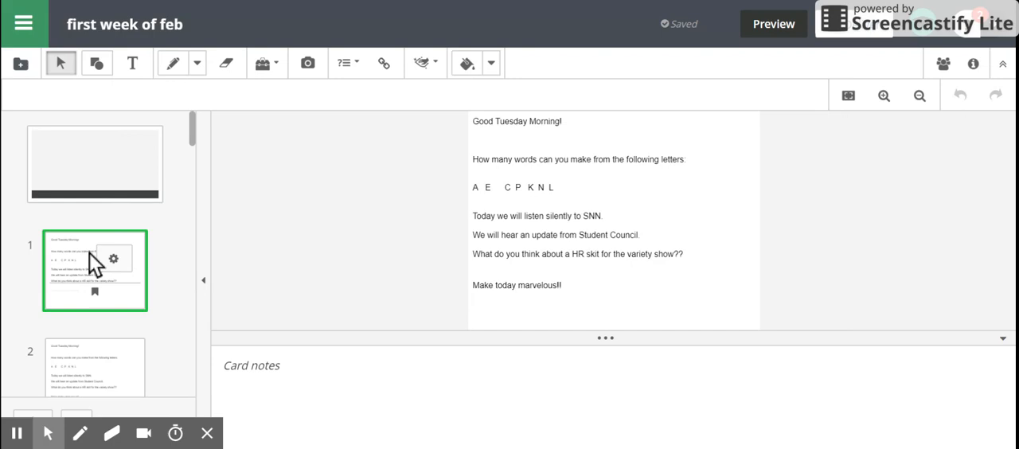
pyautogui.scroll(-3)
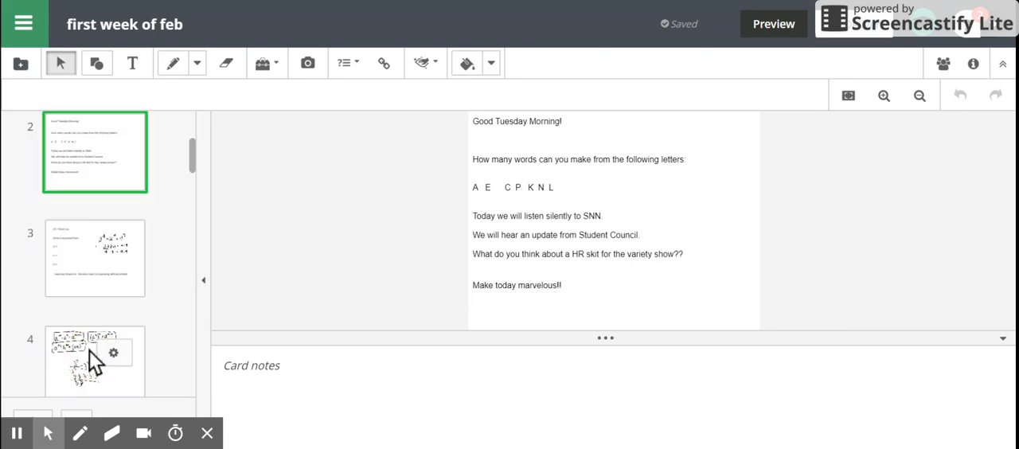
pyautogui.click(95, 258)
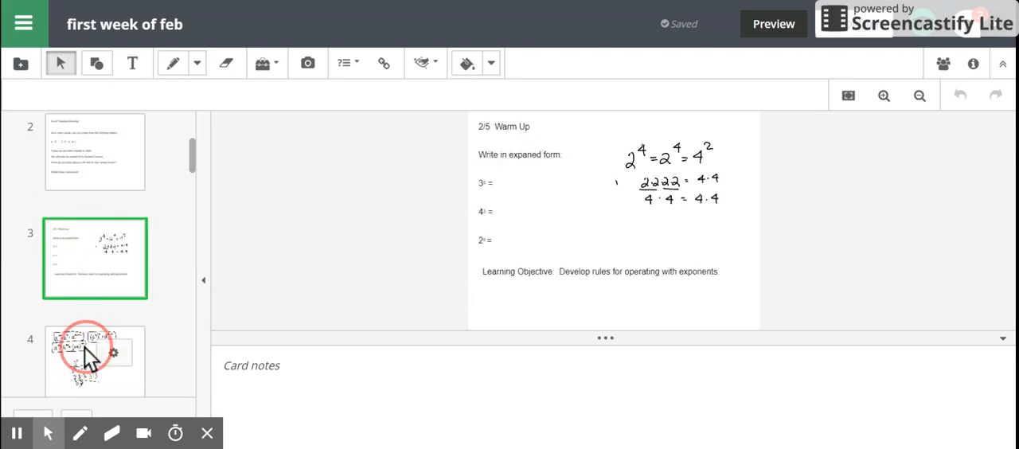
pyautogui.scroll(-3)
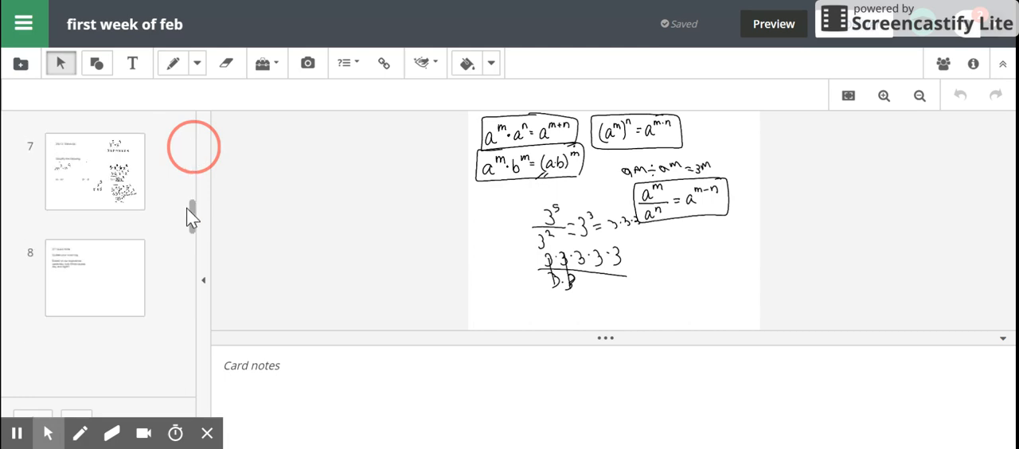
pyautogui.scroll(-3)
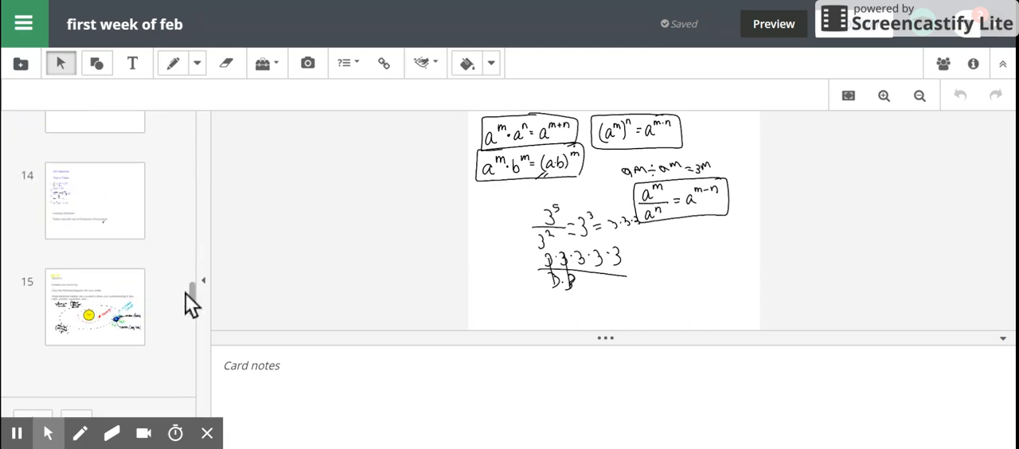
pyautogui.moveTo(31, 422)
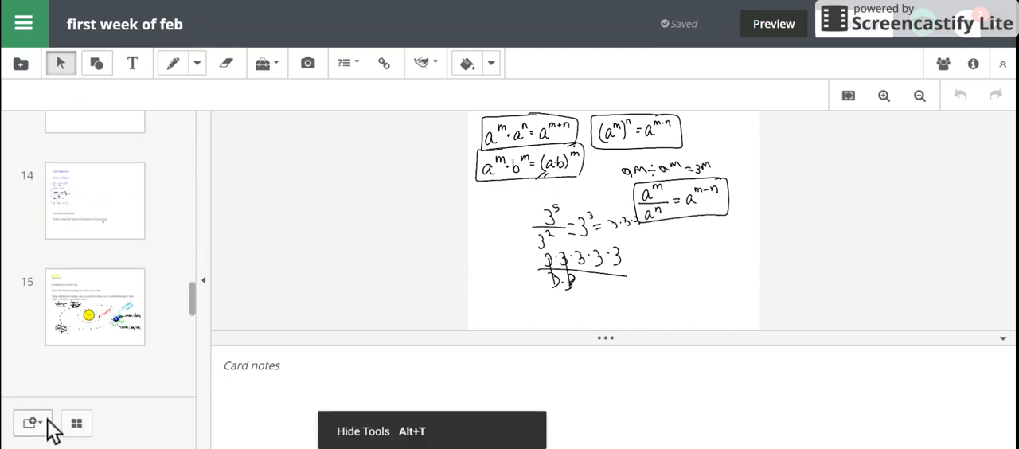
pyautogui.moveTo(77, 423)
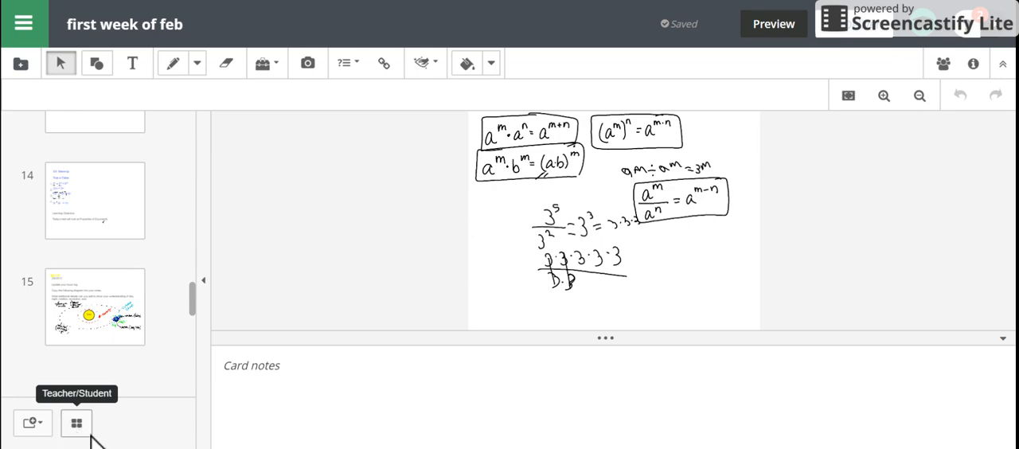
# Step: Turn on Teacher/Student view, then display student card 1 and teacher card 1
pyautogui.click(76, 422)
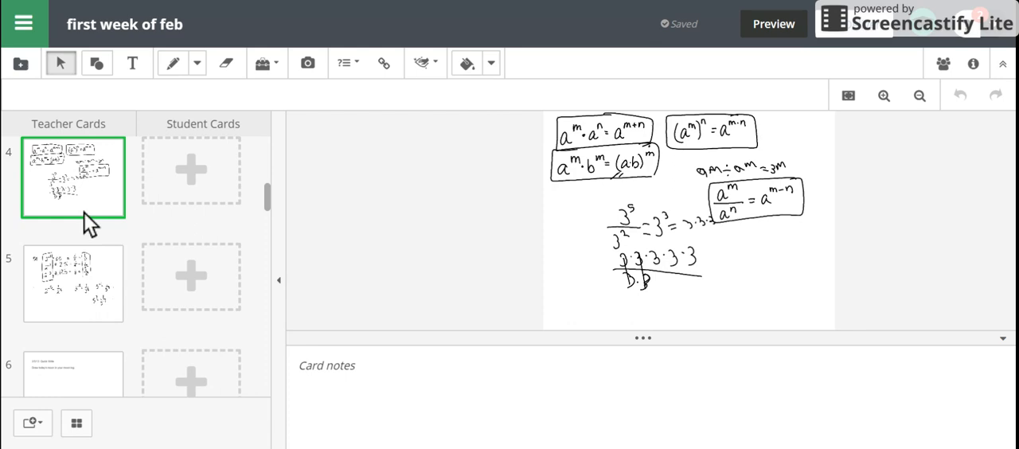
pyautogui.moveTo(193, 192)
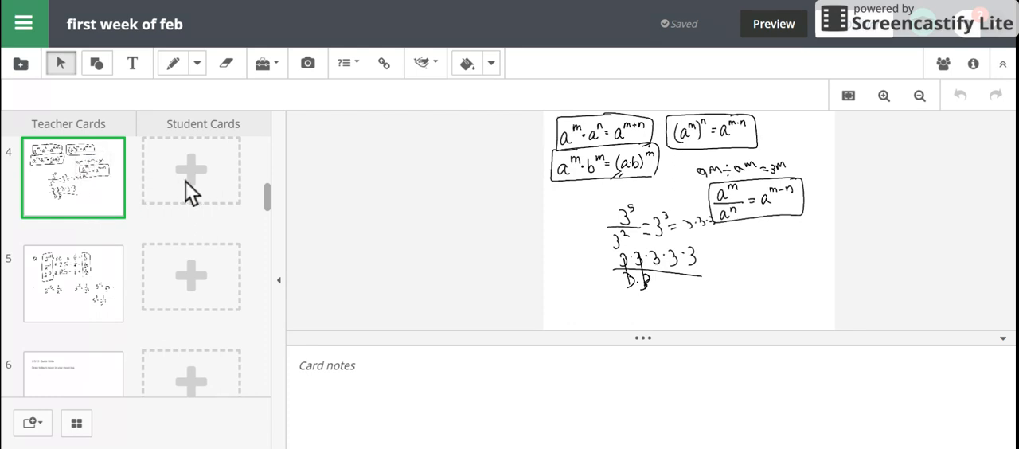
pyautogui.click(190, 169)
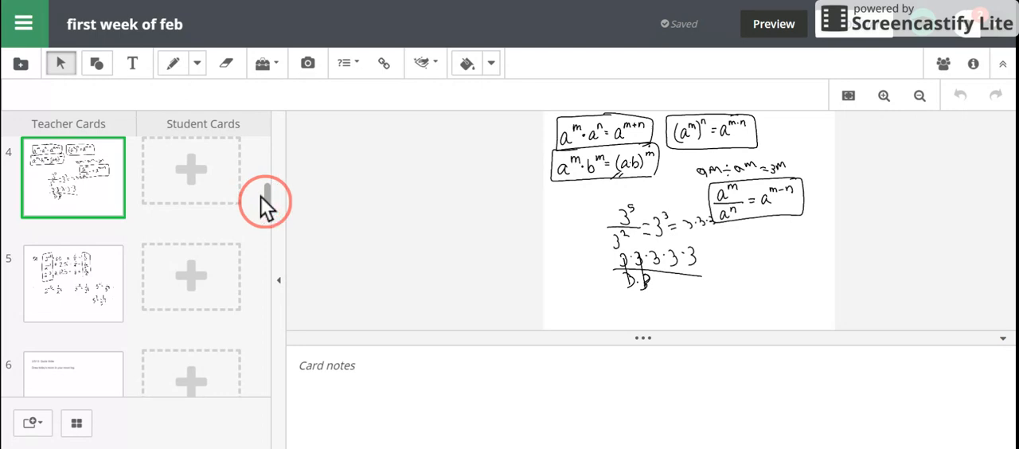
pyautogui.moveTo(269, 197)
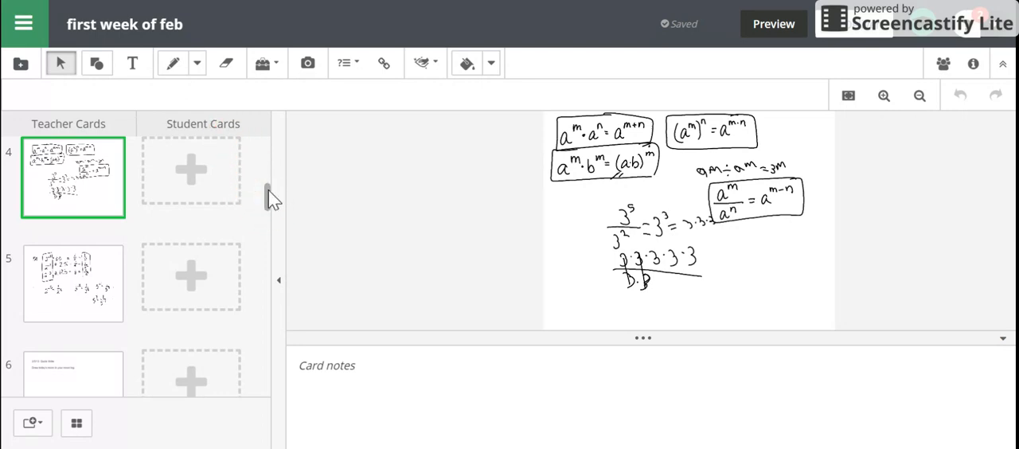
pyautogui.scroll(3)
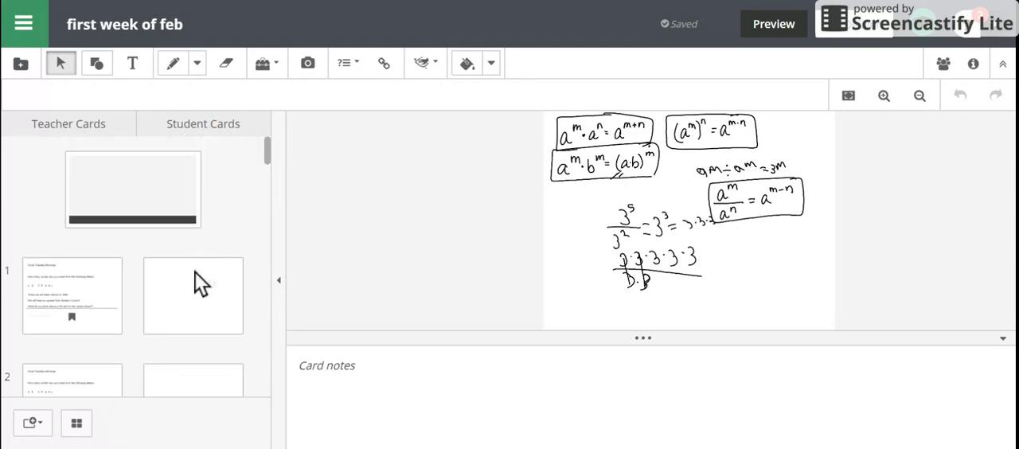
pyautogui.click(193, 295)
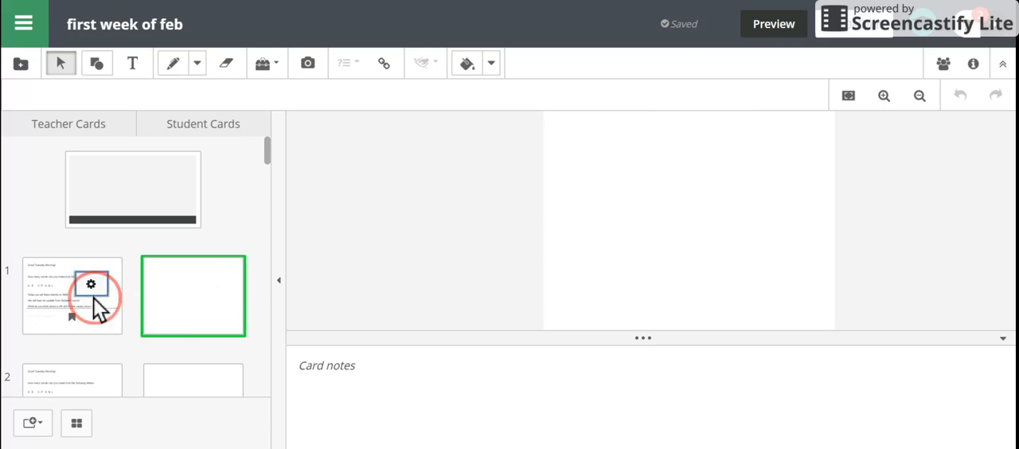
pyautogui.click(72, 296)
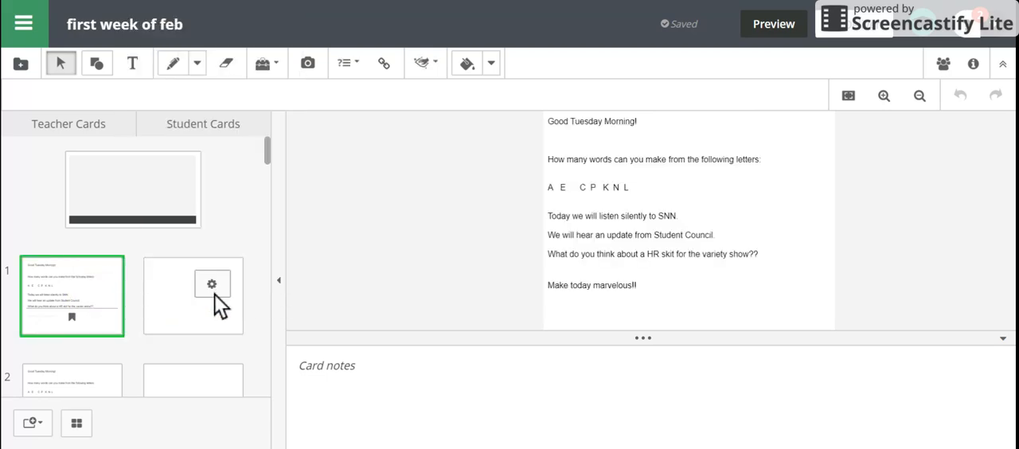
pyautogui.moveTo(187, 309)
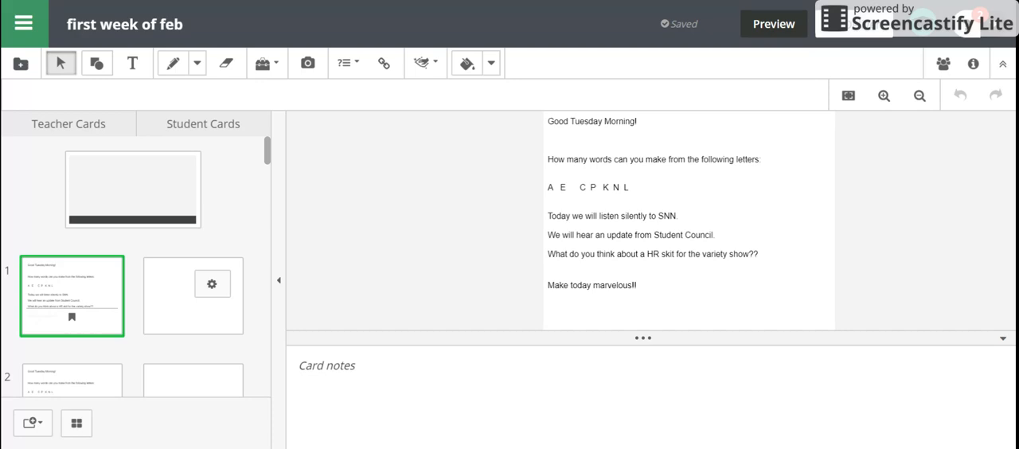
pyautogui.moveTo(330, 179)
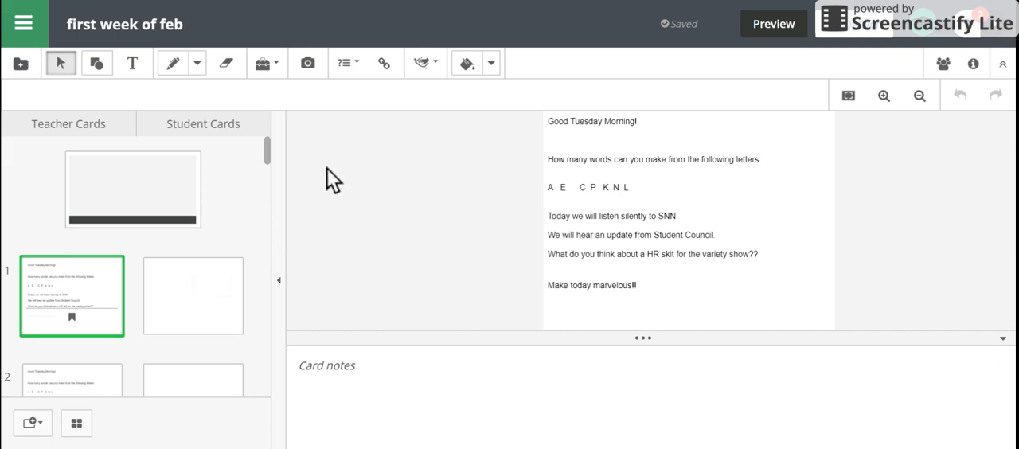
# Step: Choose Exit Builder from the main lesson menu
pyautogui.click(22, 23)
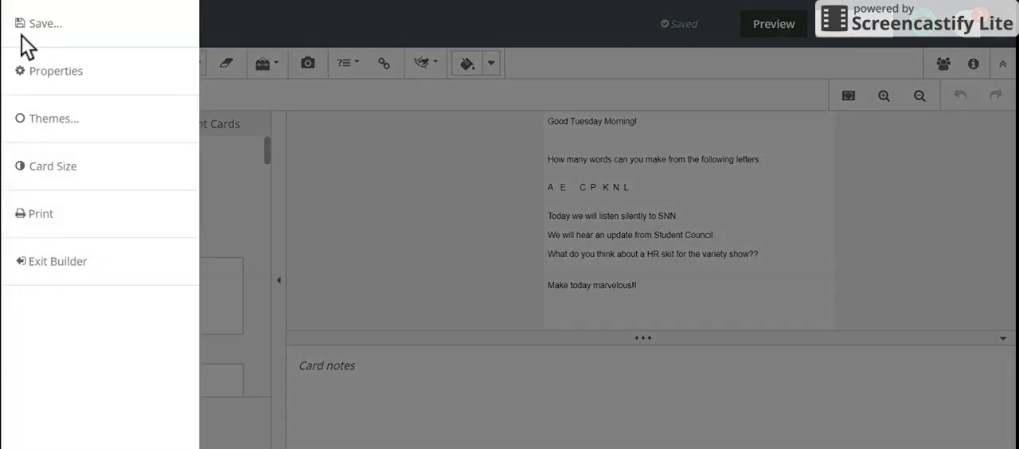
pyautogui.moveTo(55, 165)
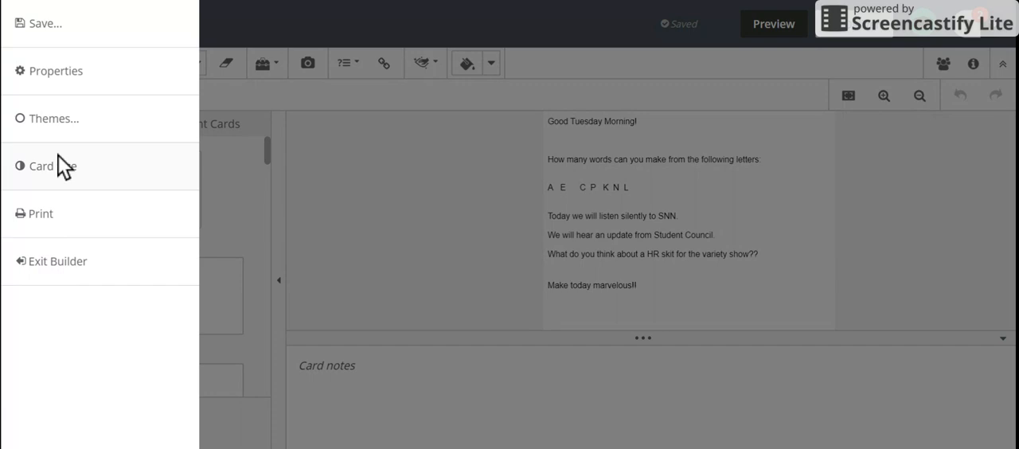
pyautogui.moveTo(39, 270)
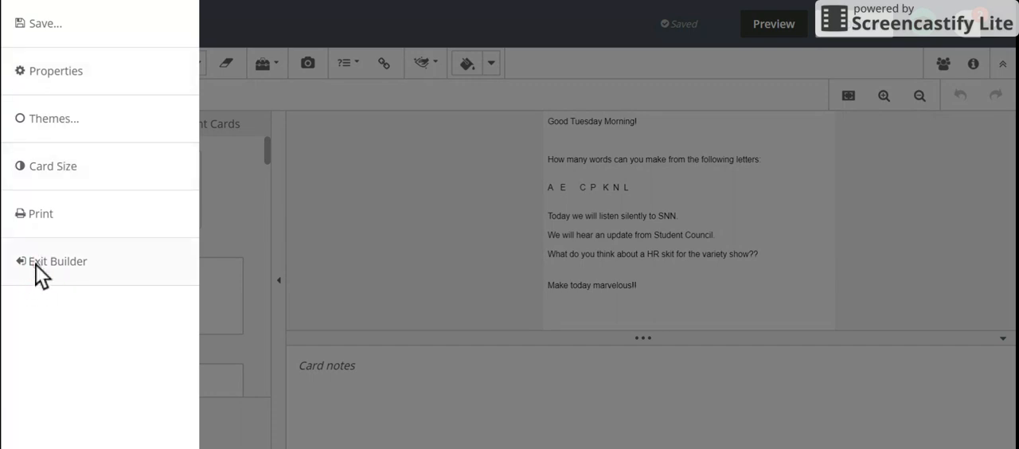
pyautogui.click(57, 261)
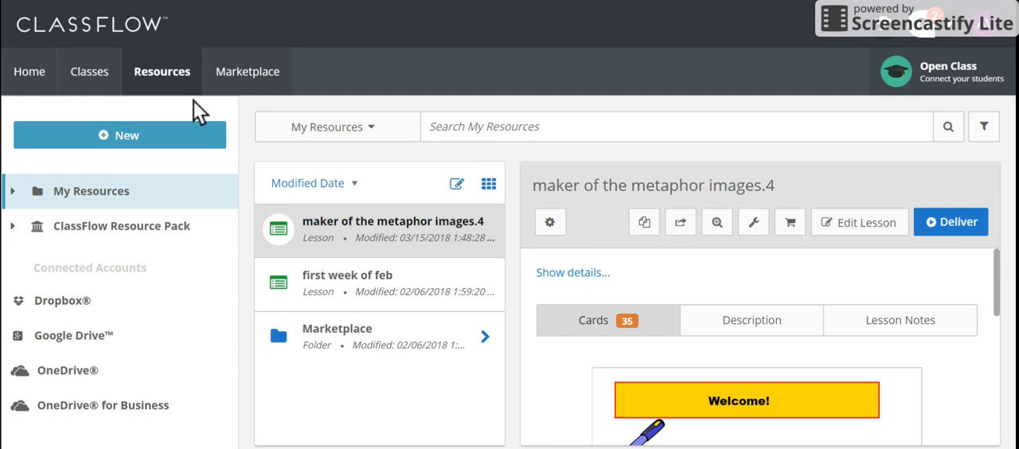
pyautogui.moveTo(202, 176)
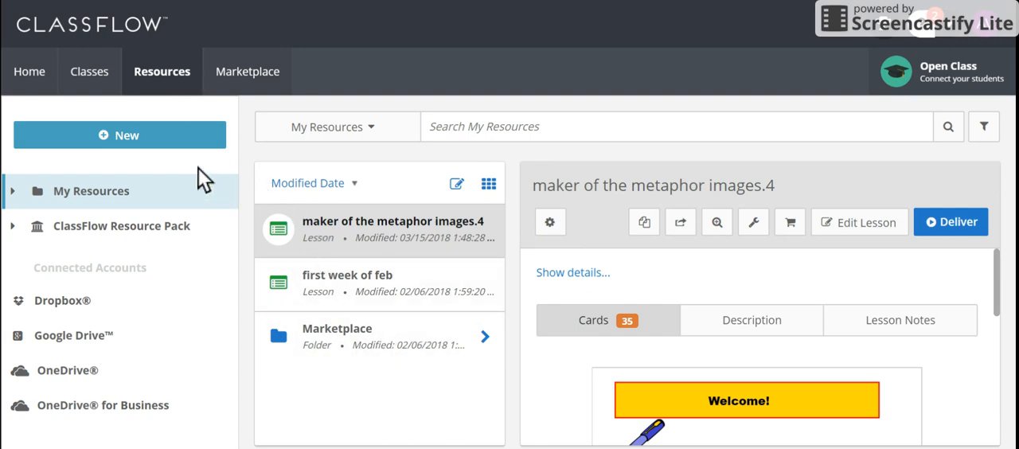
pyautogui.click(118, 134)
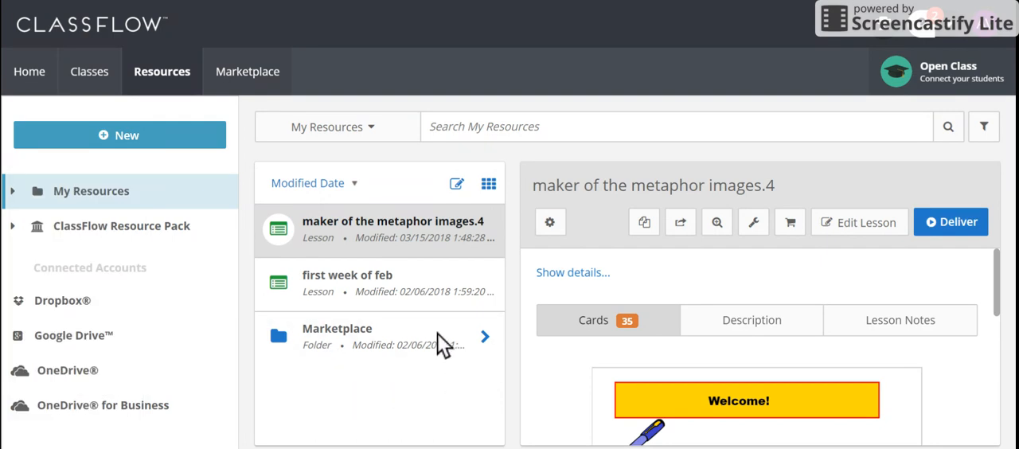
pyautogui.moveTo(410, 238)
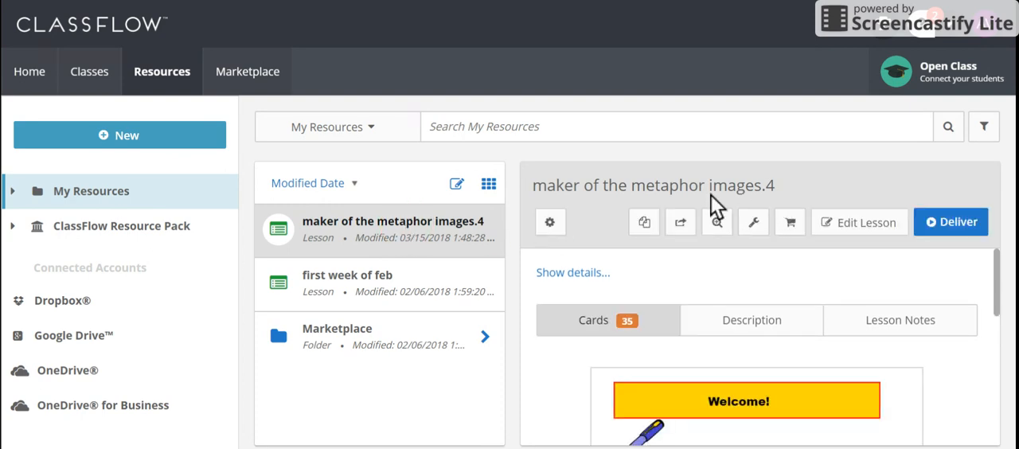
pyautogui.moveTo(644, 222)
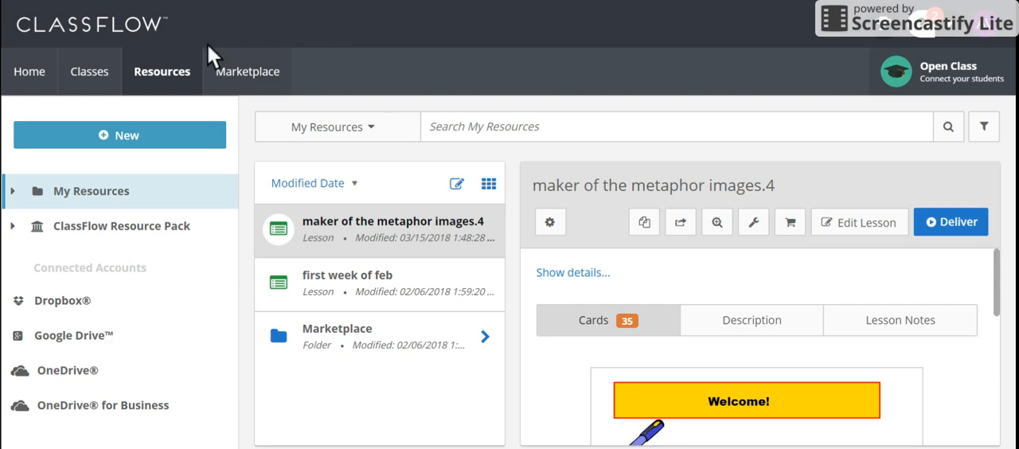
pyautogui.moveTo(386, 191)
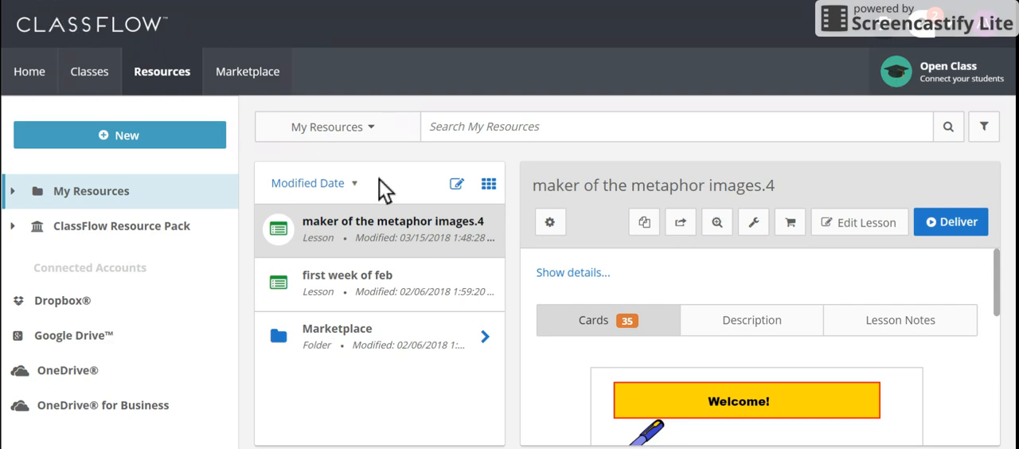
pyautogui.moveTo(763, 356)
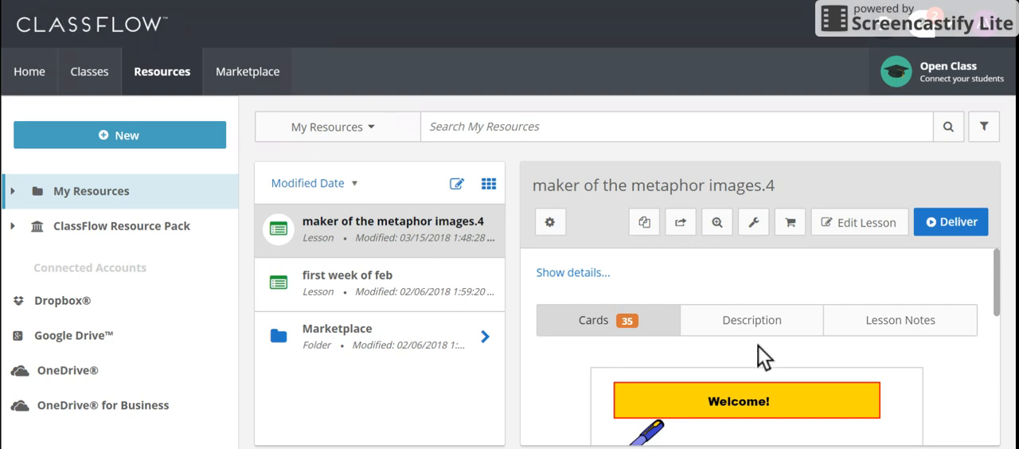
pyautogui.click(858, 221)
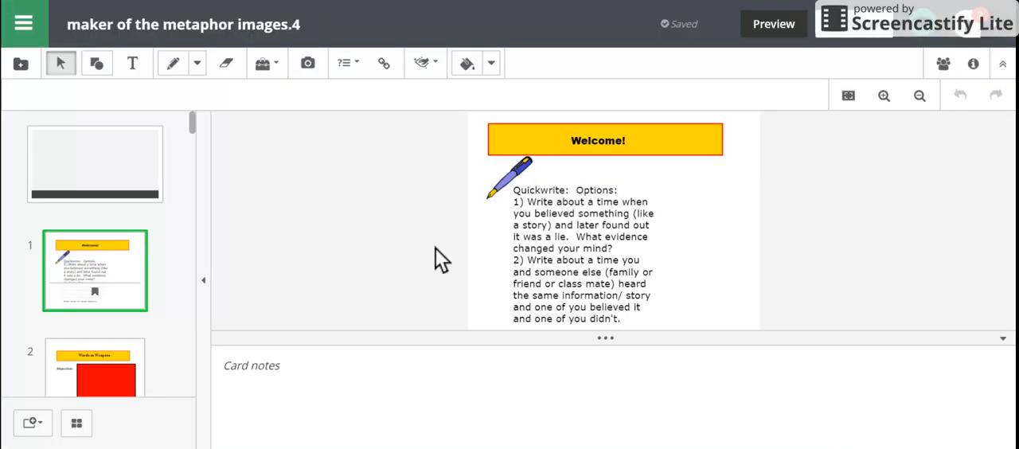
pyautogui.moveTo(76, 423)
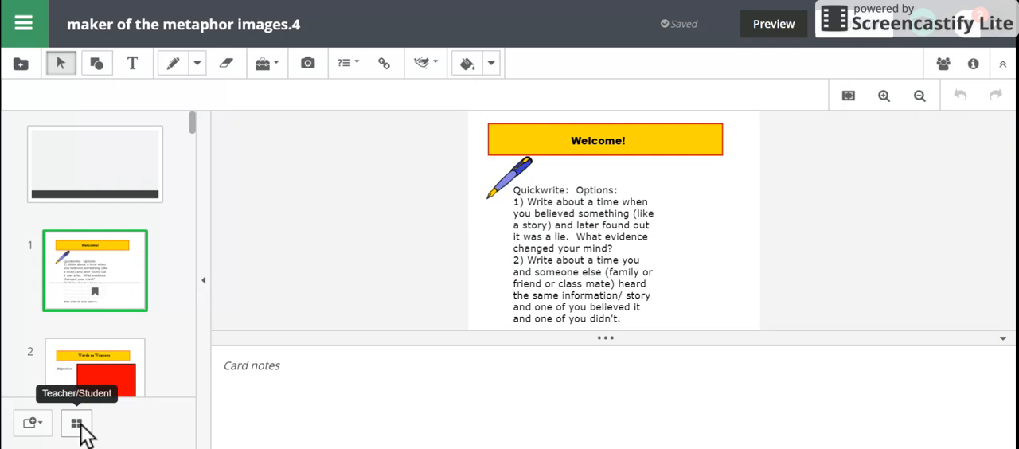
# Step: Switch the metaphor lesson's card panel to the Teacher/Student view
pyautogui.click(76, 423)
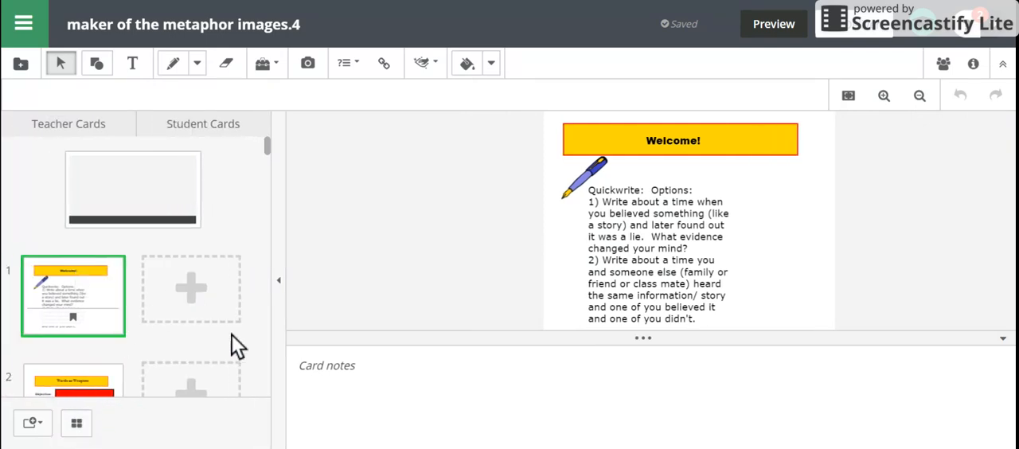
pyautogui.moveTo(207, 253)
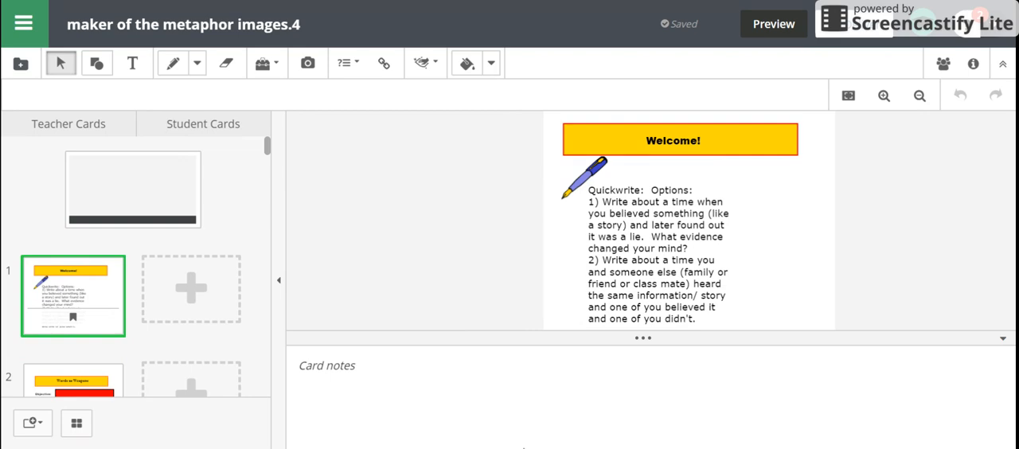
pyautogui.moveTo(519, 391)
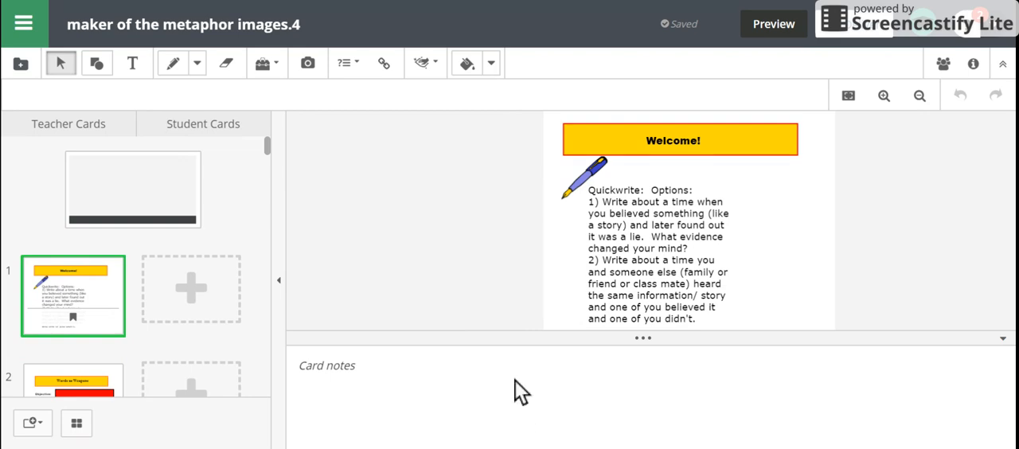